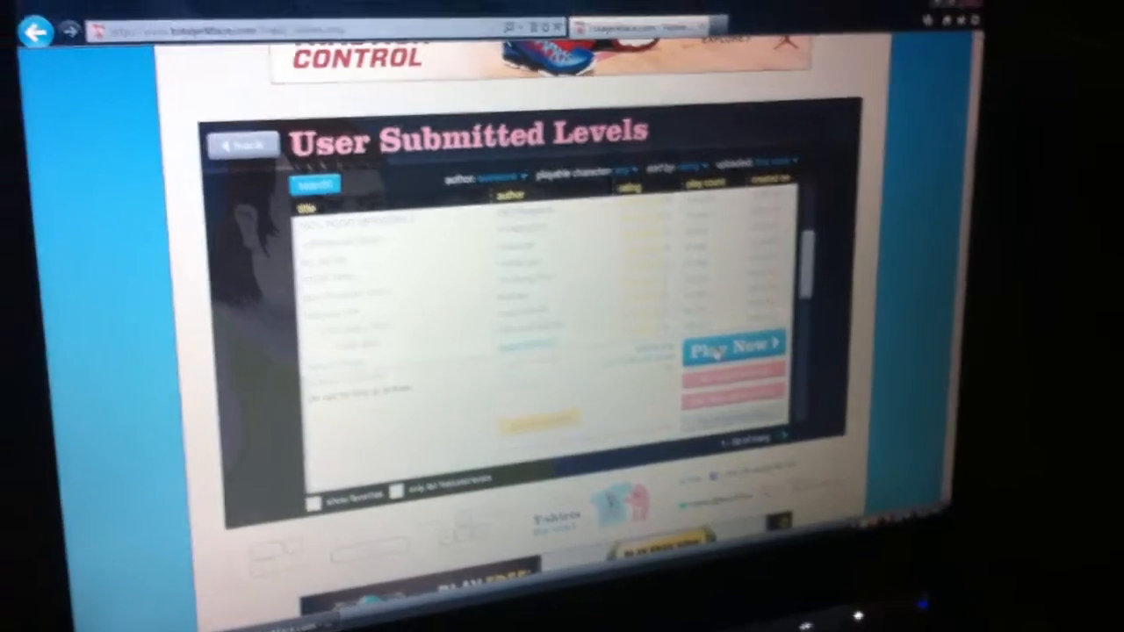
Launch the selected user-submitted level with Play Now so its rocket-and-ledges stage loads
left_click(733, 352)
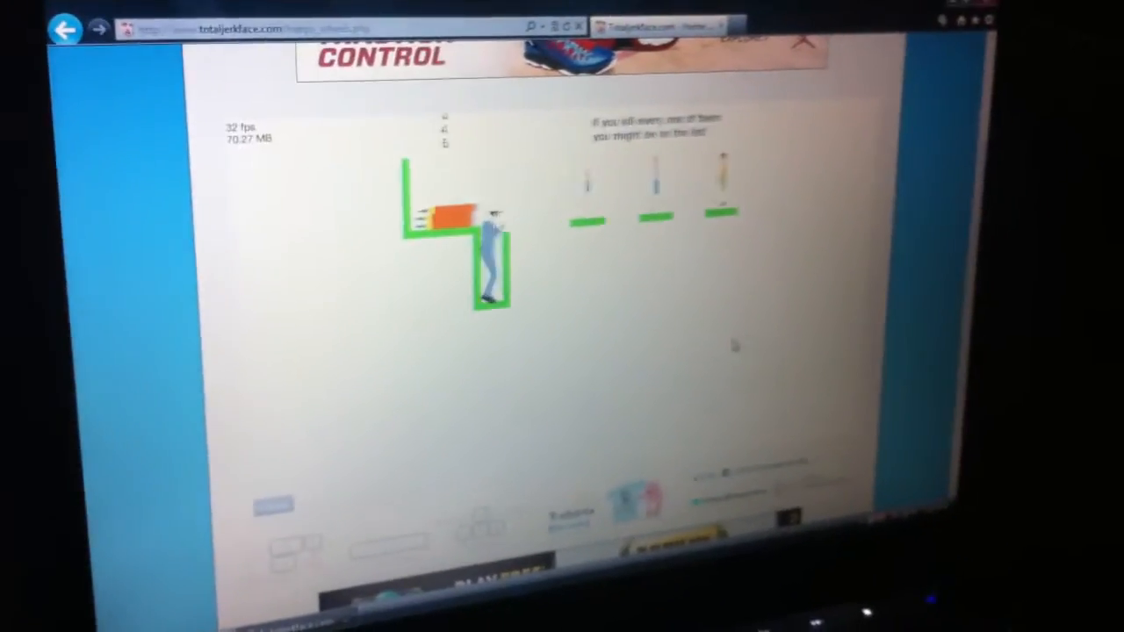